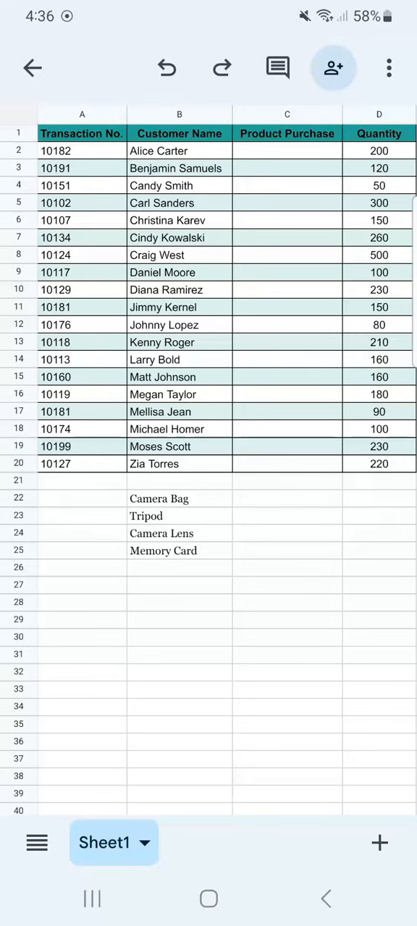
# Step: Select C2:C20 and open Data validation from the more-commands menu
pyautogui.click(286, 151)
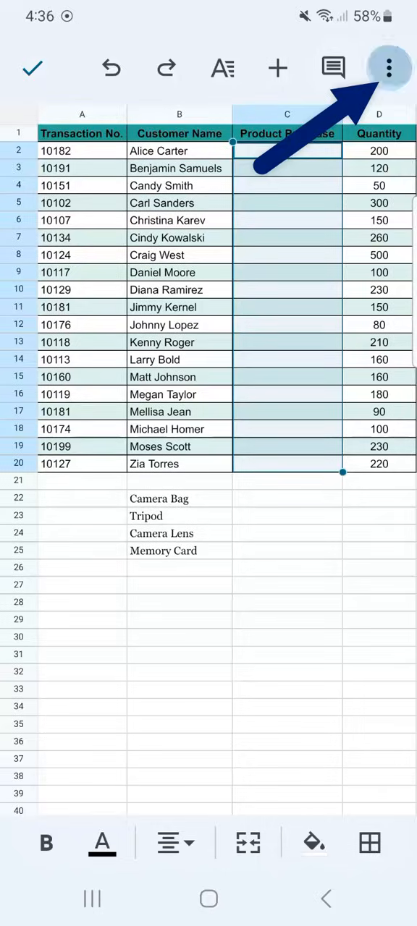
pyautogui.click(388, 68)
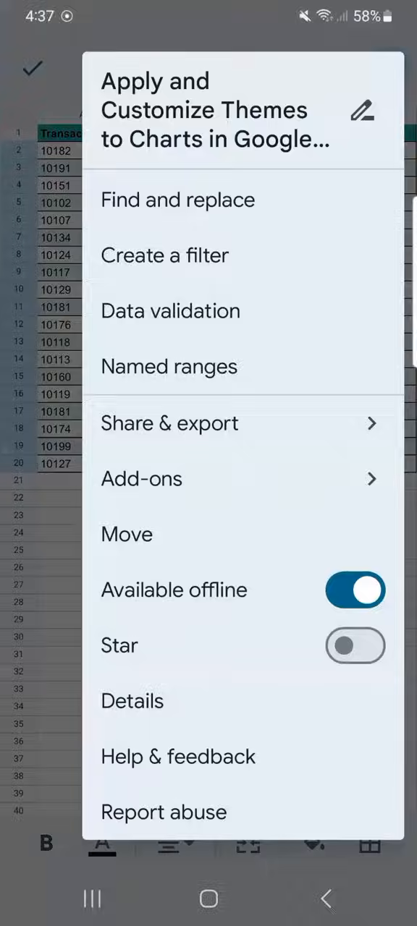
pyautogui.click(170, 311)
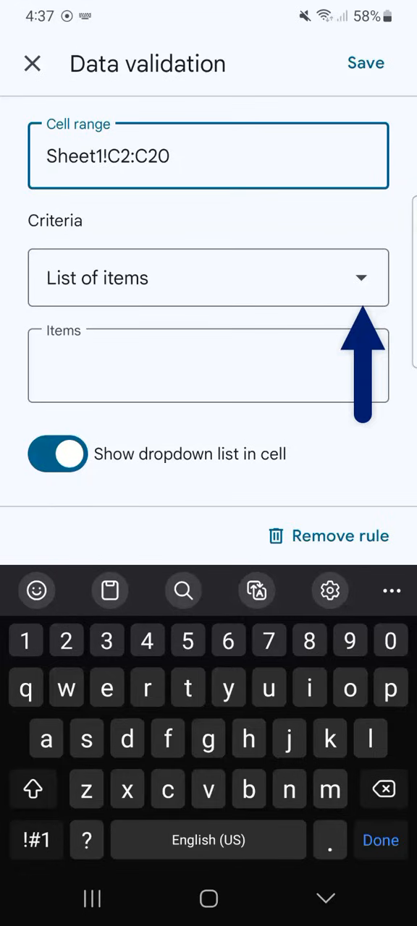
pyautogui.click(209, 277)
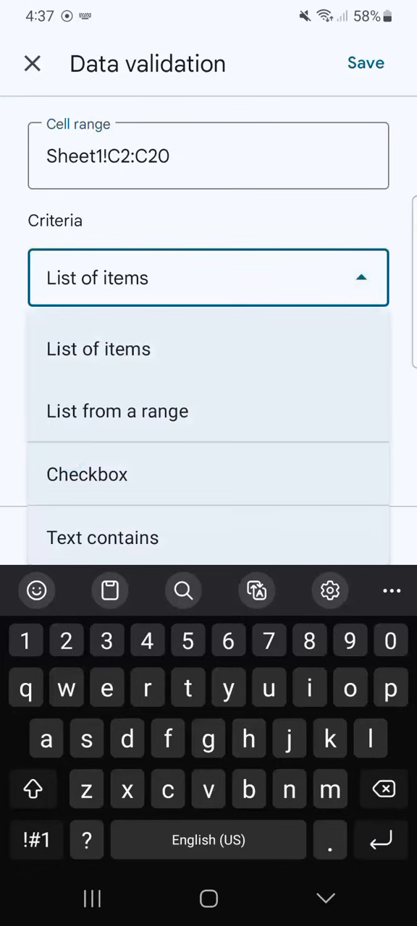
pyautogui.scroll(-3)
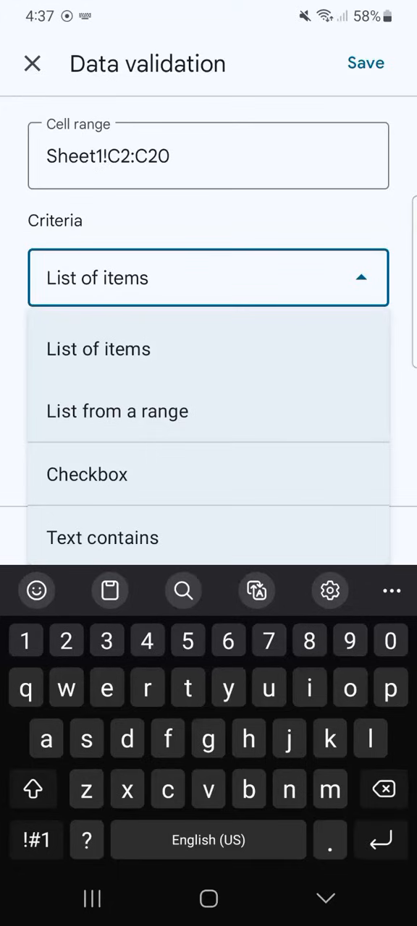
pyautogui.click(98, 349)
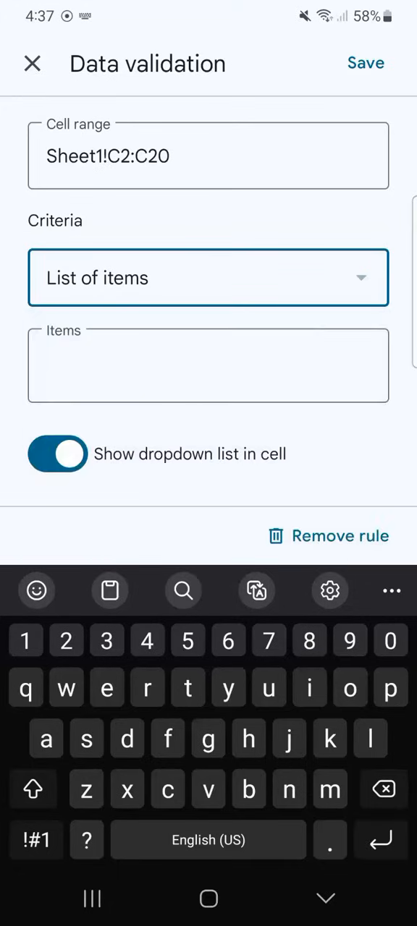
pyautogui.click(209, 365)
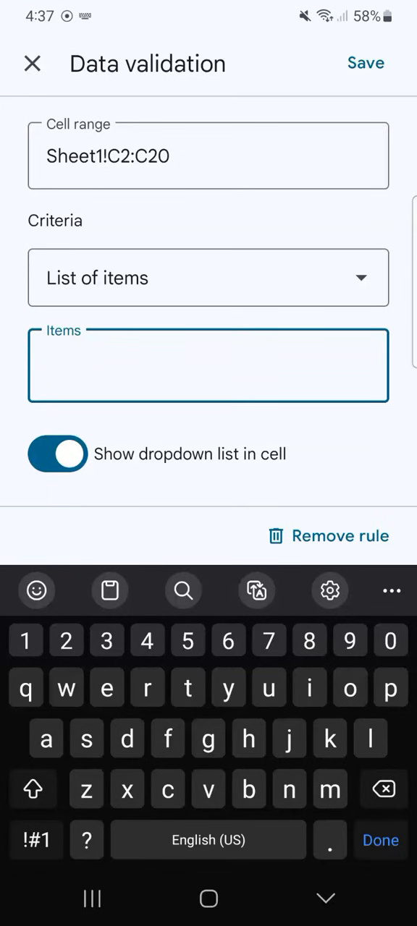
# Step: Enter Camera Lens, Tripod, Camera Bag and Memory Card as separate dropdown list items
pyautogui.write('c')
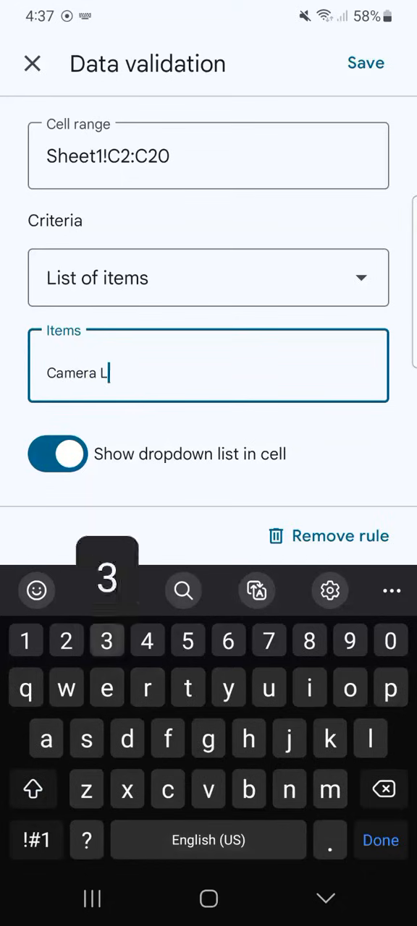
pyautogui.write('ens')
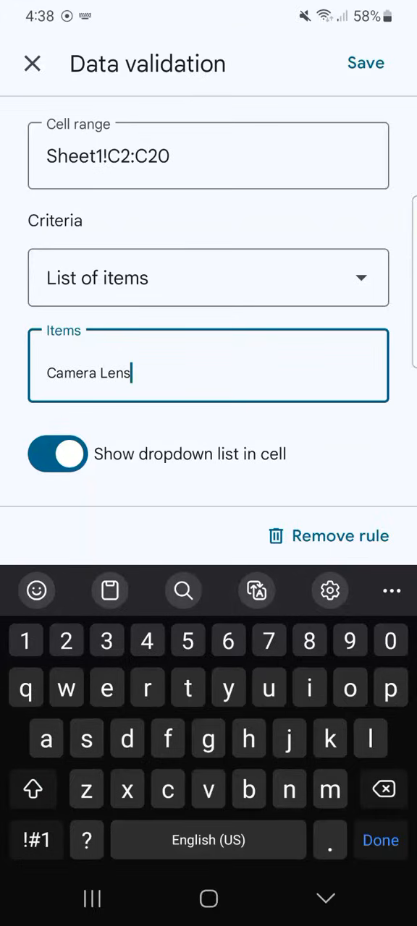
pyautogui.press('enter')
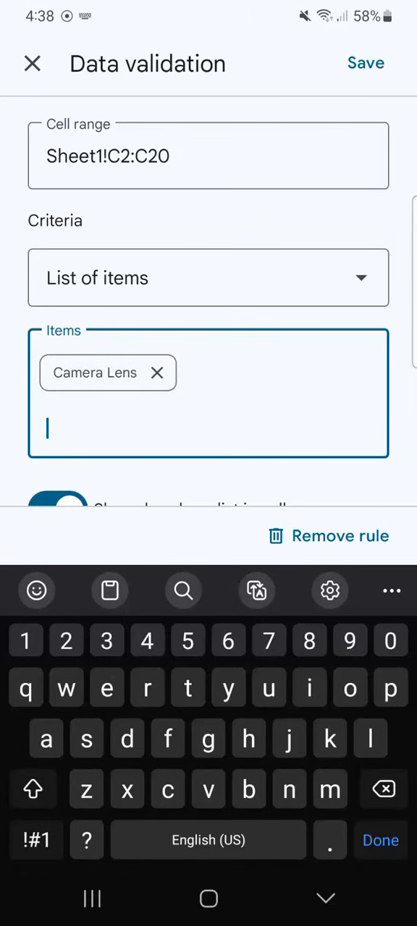
pyautogui.write('a')
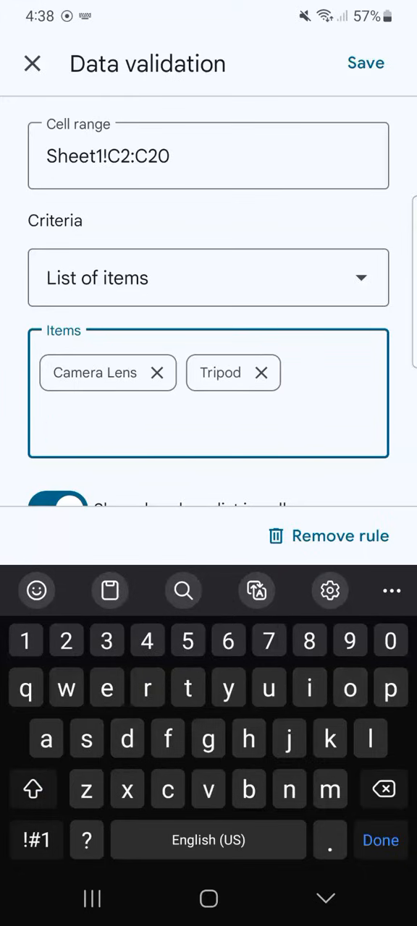
pyautogui.click(208, 429)
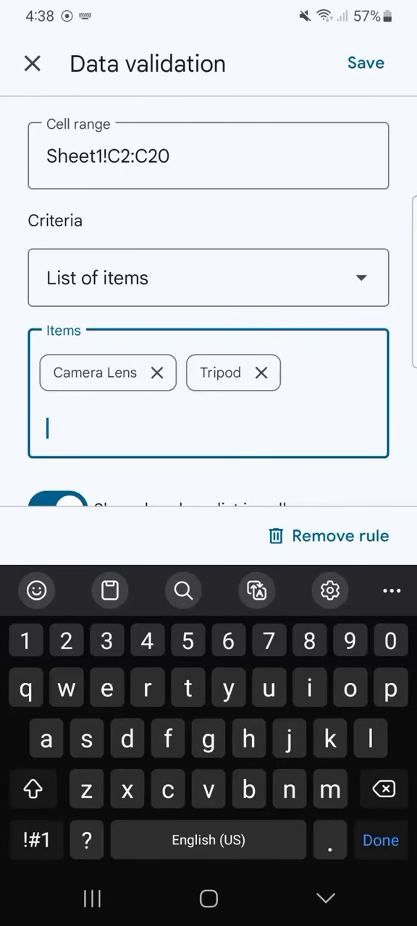
pyautogui.write('Camera')
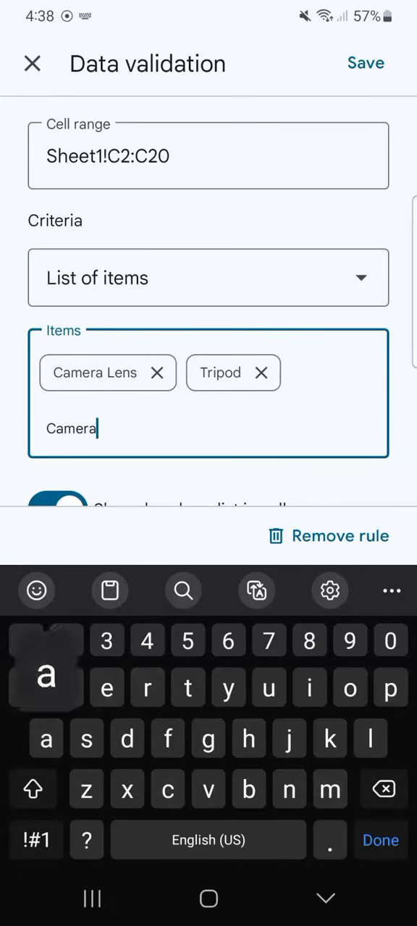
pyautogui.write('Bag')
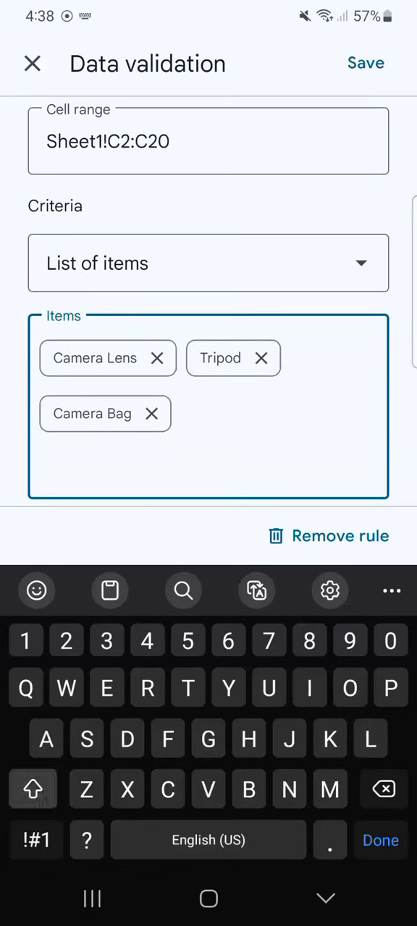
pyautogui.write('Memory Card')
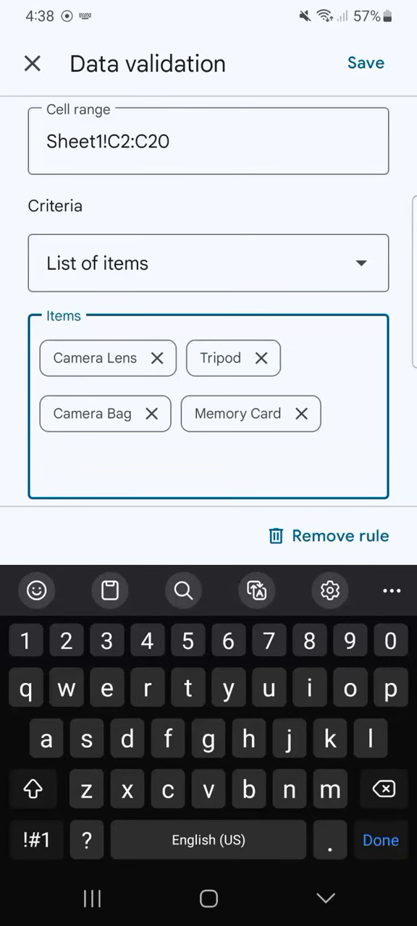
pyautogui.click(208, 469)
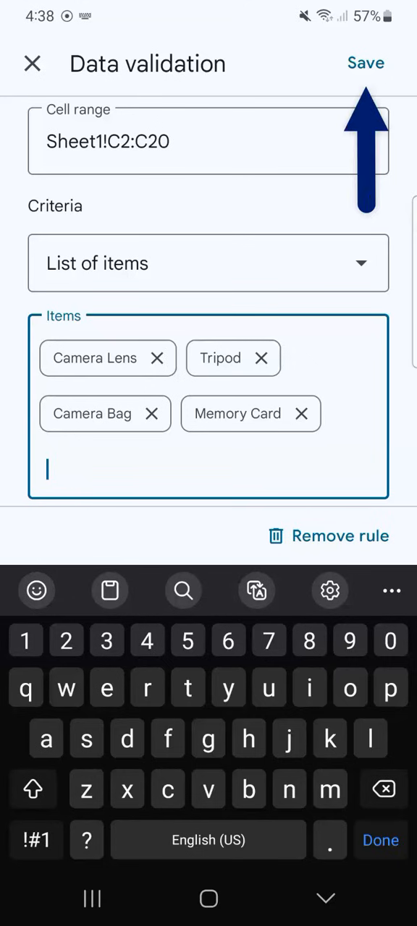
# Step: Save the C2:C20 dropdown rule, view the new dropdowns, then select B22:B25
pyautogui.click(365, 63)
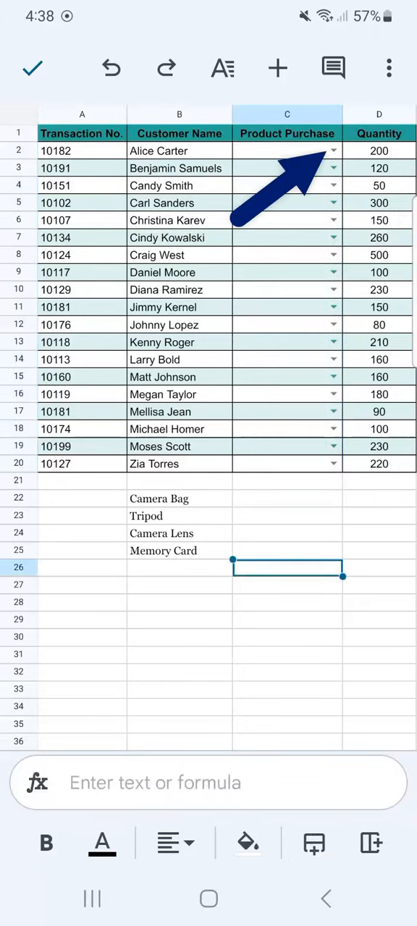
pyautogui.click(286, 150)
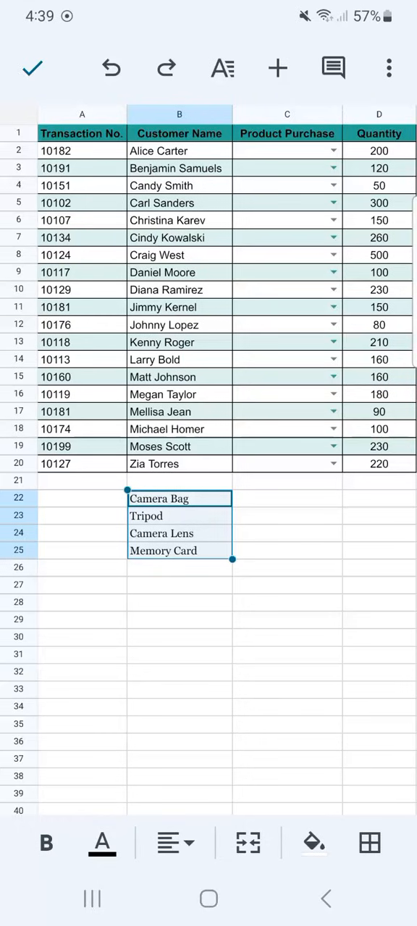
pyautogui.click(286, 151)
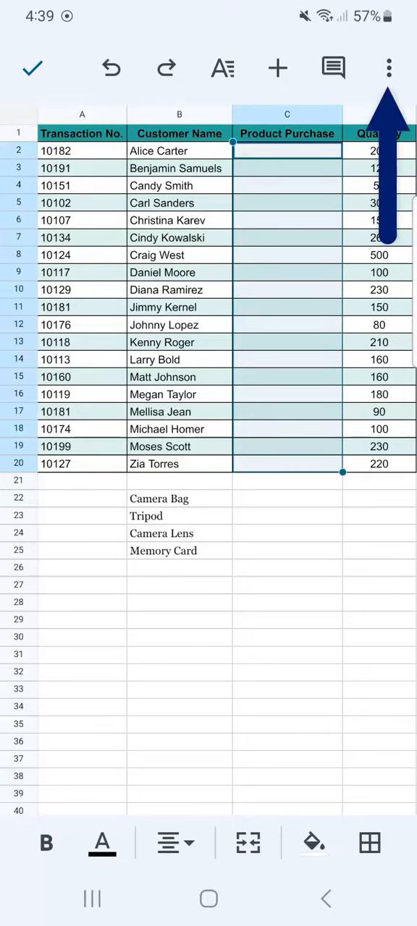
# Step: Reopen Data validation for C2:C20 and show the Criteria type choices
pyautogui.click(388, 68)
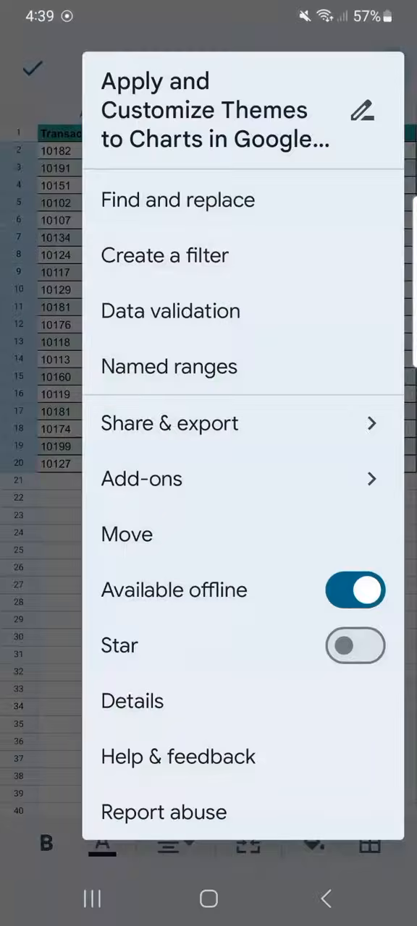
pyautogui.click(170, 310)
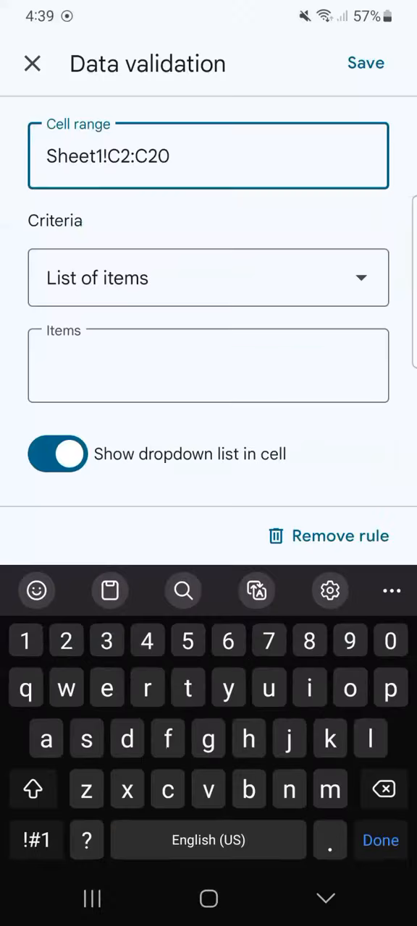
pyautogui.click(208, 277)
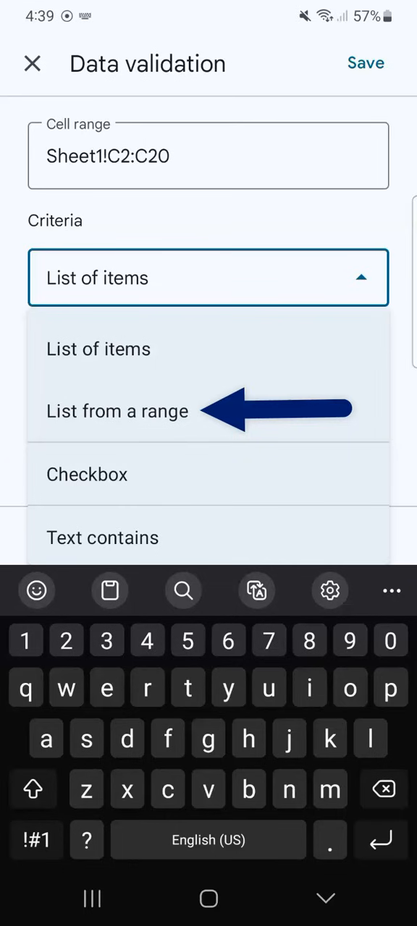
# Step: Switch the criteria to List from a range B22:B26, save, and check C2's dropdown
pyautogui.click(117, 410)
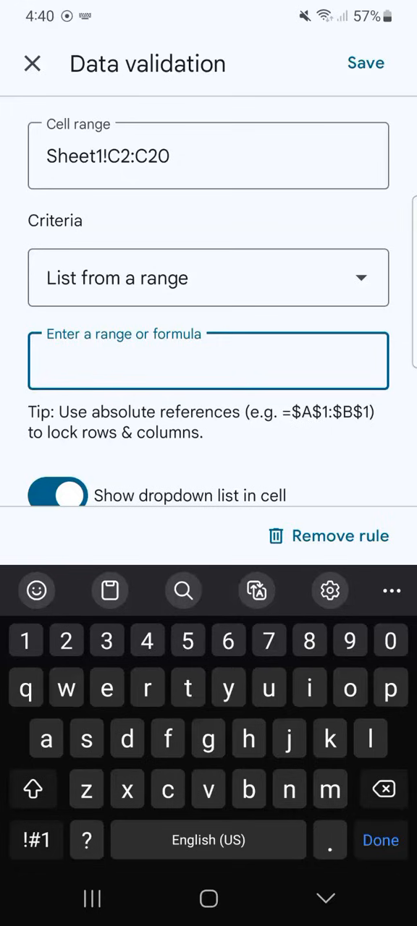
pyautogui.write('B22')
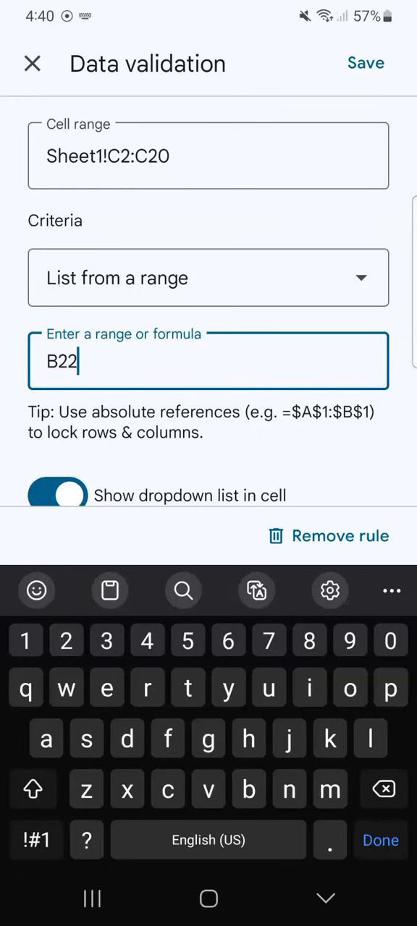
pyautogui.write(':')
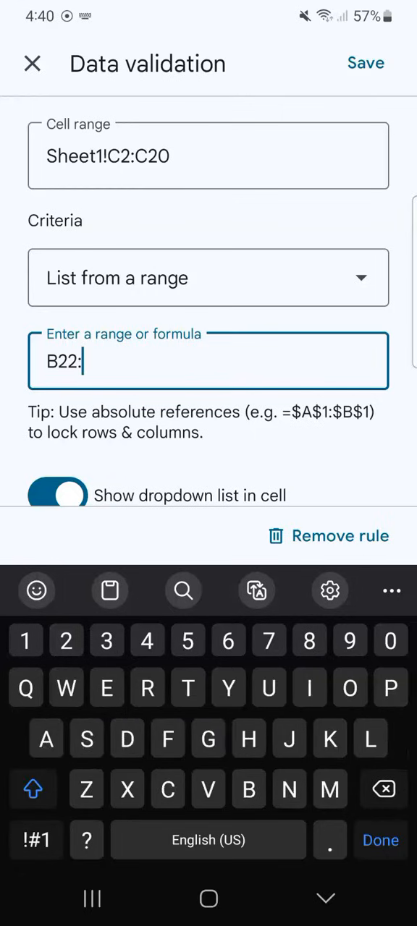
pyautogui.write(':B26')
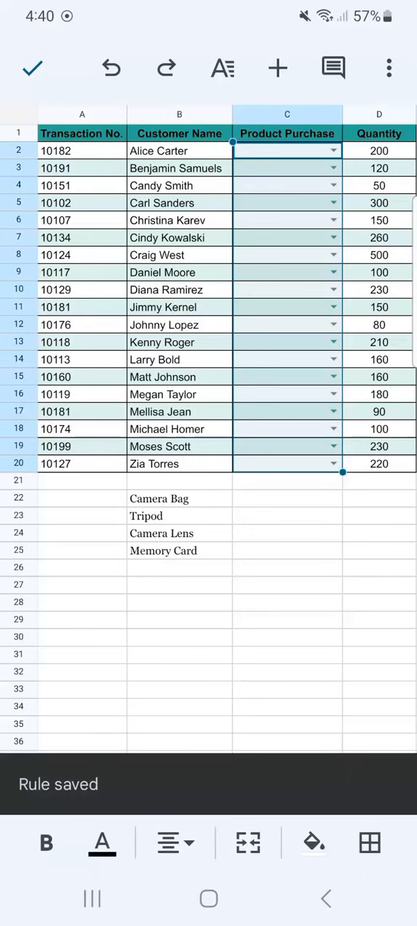
pyautogui.click(286, 585)
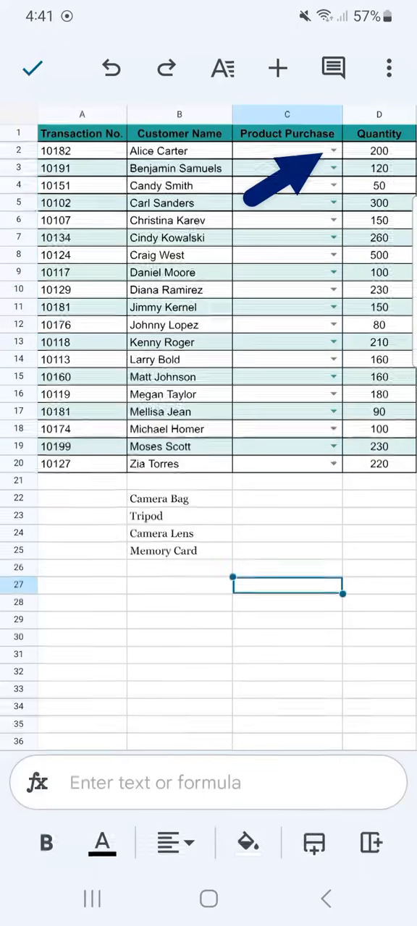
pyautogui.click(332, 77)
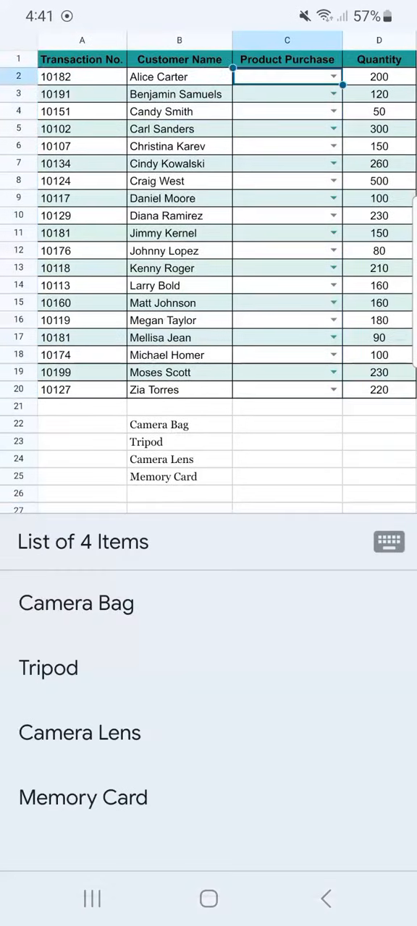